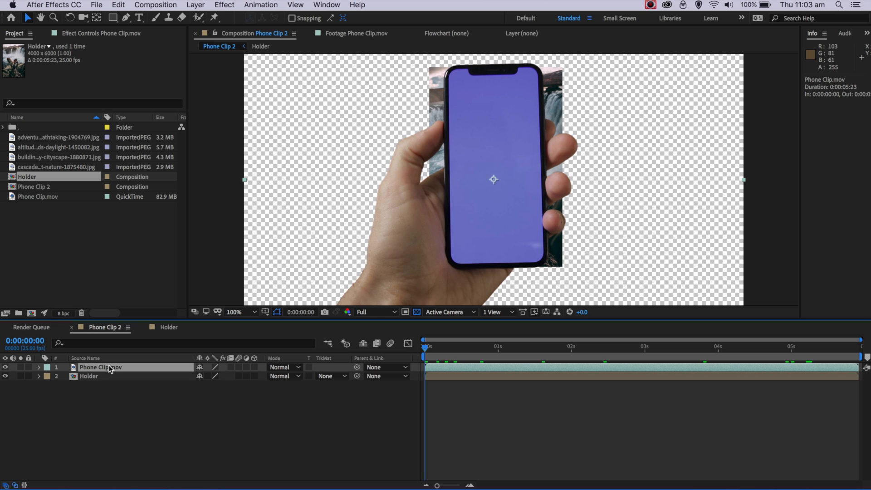
Show the Tracker panel from the Window menu
click(327, 4)
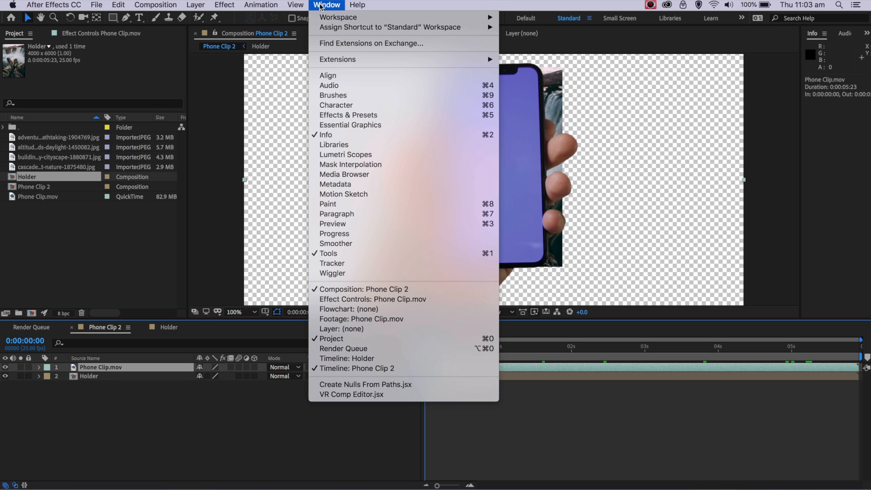
mouse_move(332, 265)
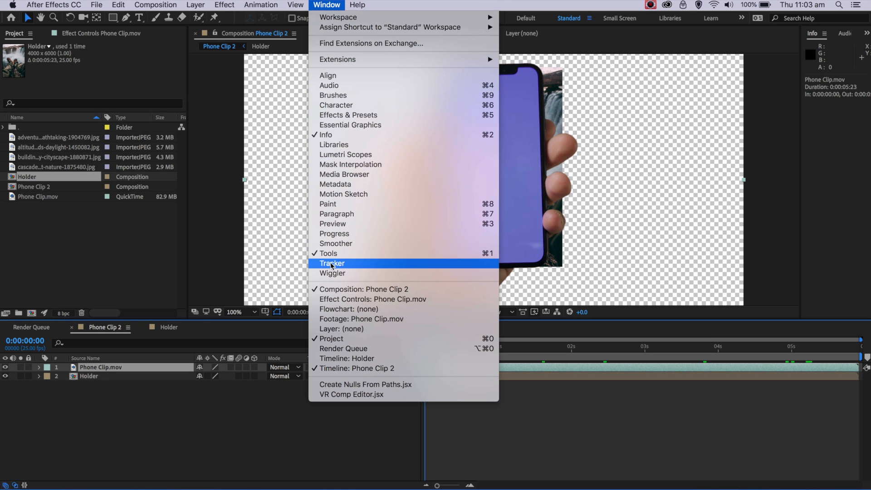
click(332, 263)
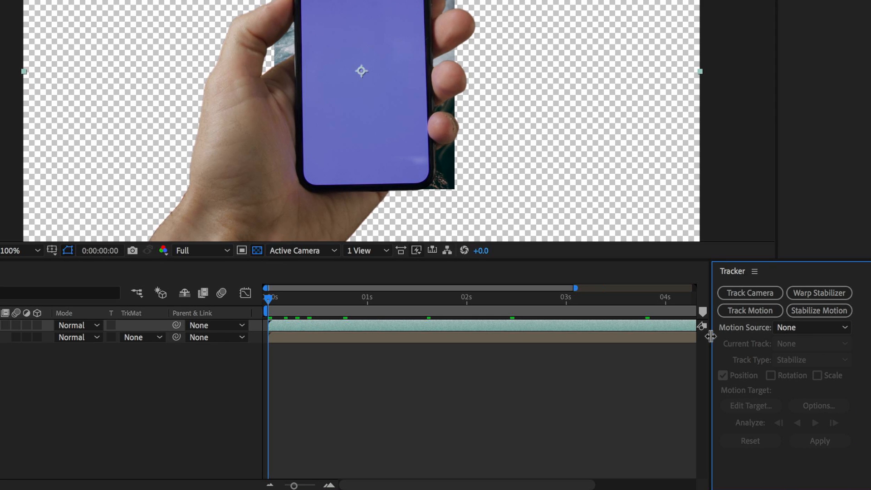
Start a Track Motion on Phone Clip.mov with Rotation and Scale enabled, track points on the screen
click(750, 310)
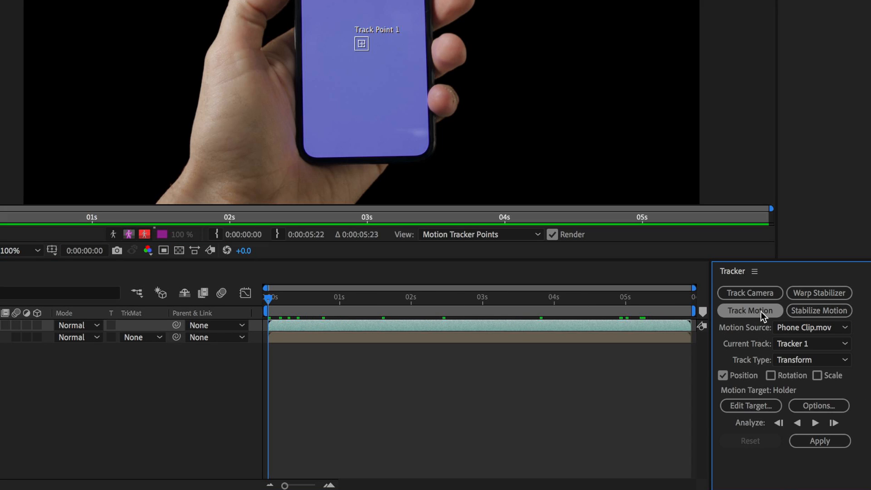
mouse_move(722, 324)
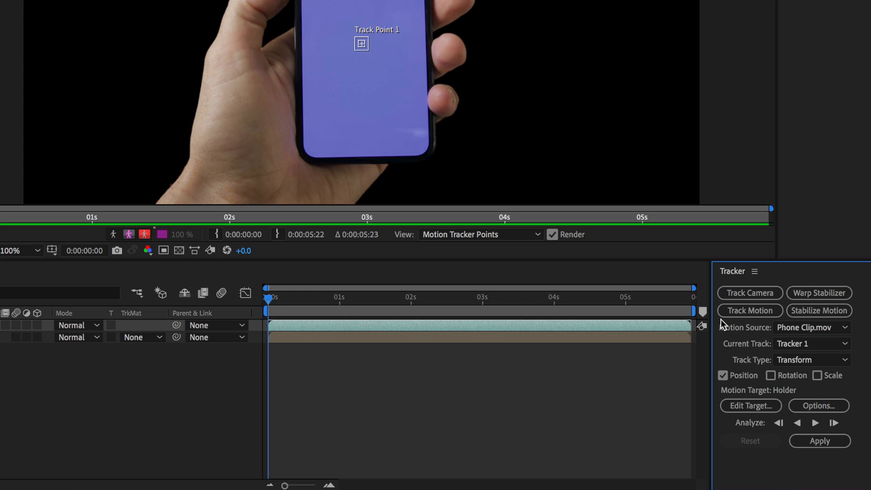
click(770, 376)
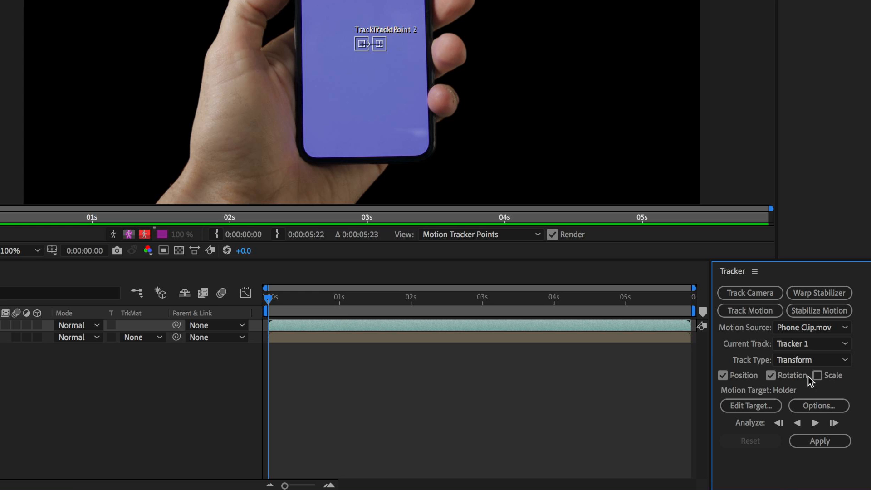
click(815, 375)
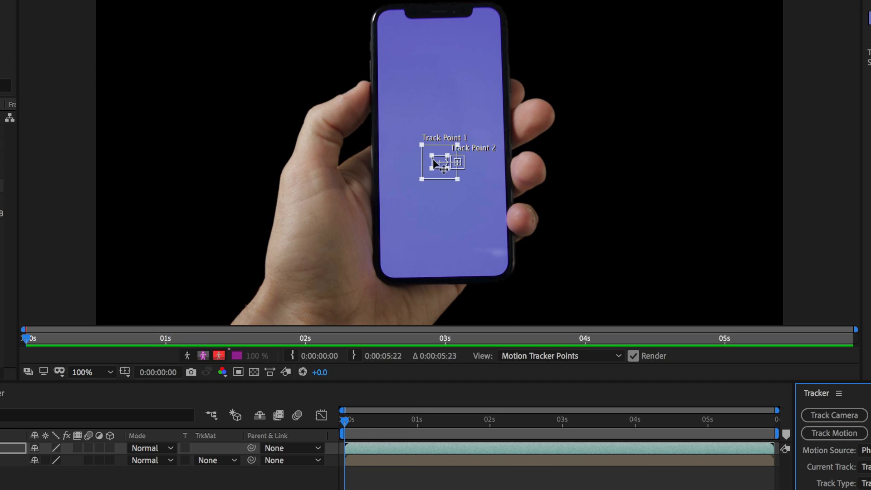
drag(441, 163, 401, 48)
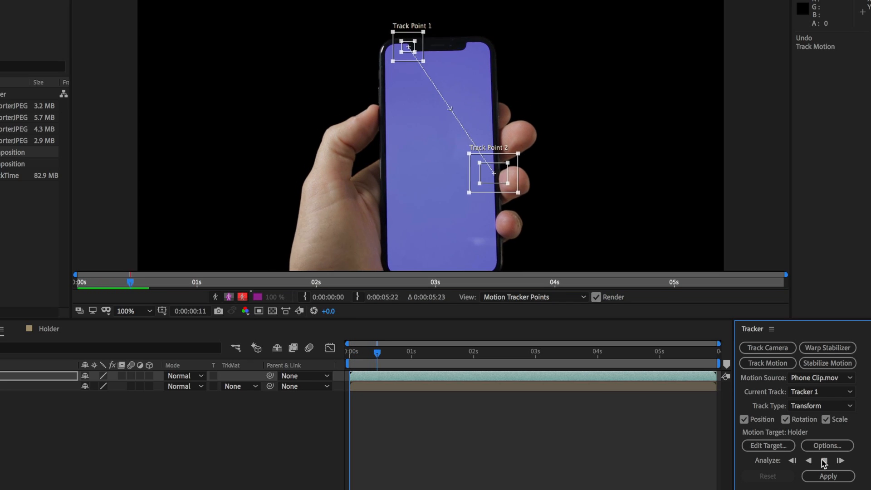
Analyse the track forward so both points follow the phone's corners through the clip
click(830, 461)
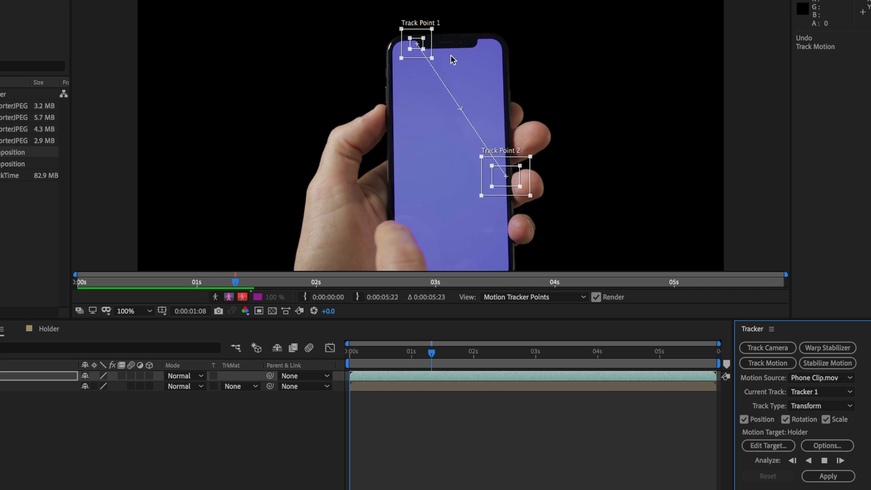
click(831, 460)
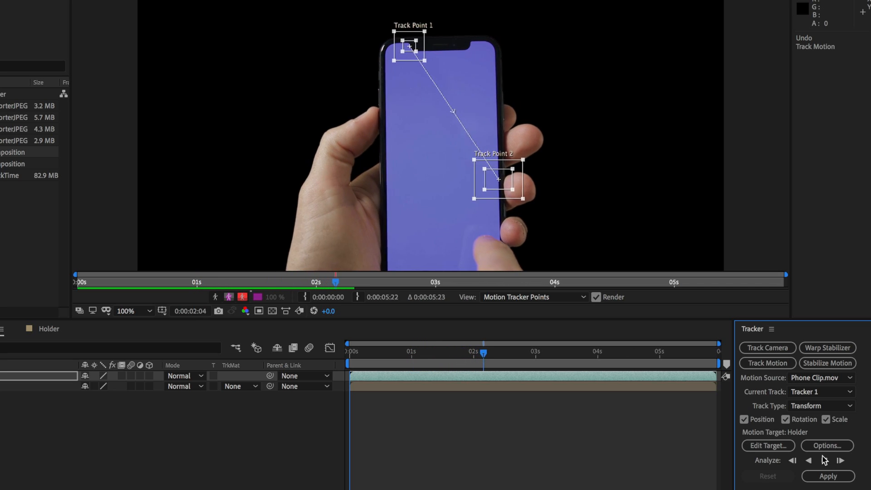
click(840, 460)
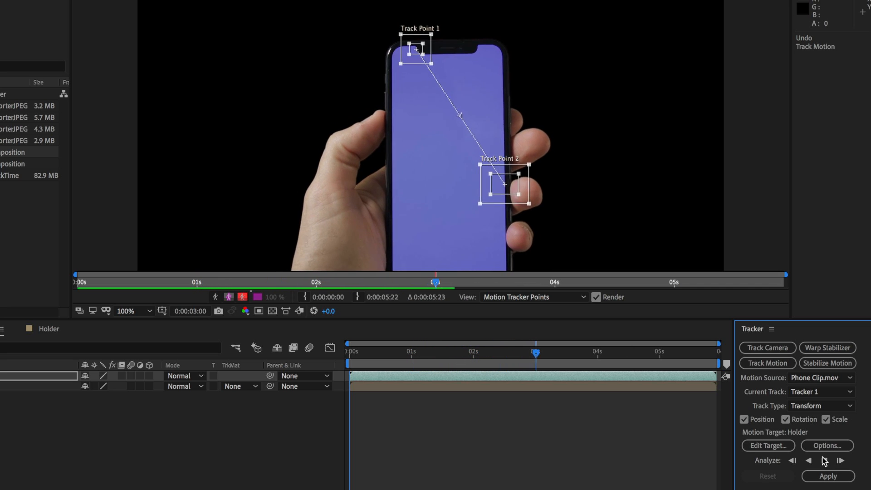
click(826, 474)
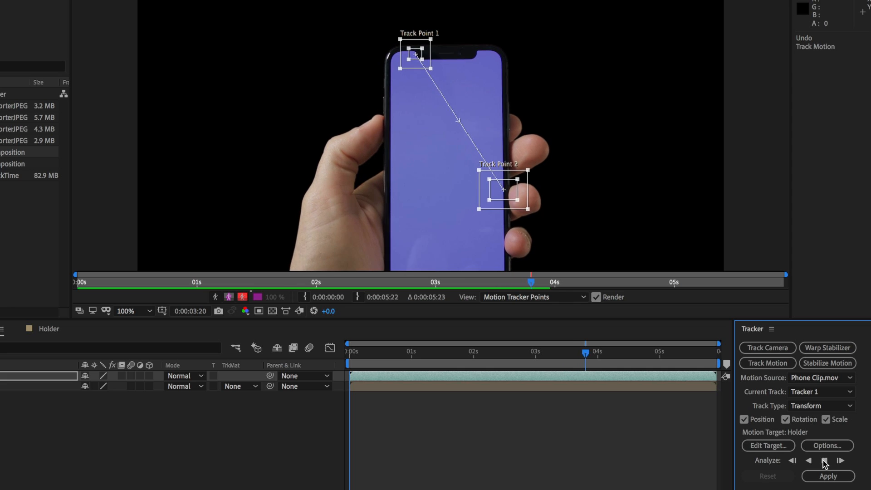
click(823, 463)
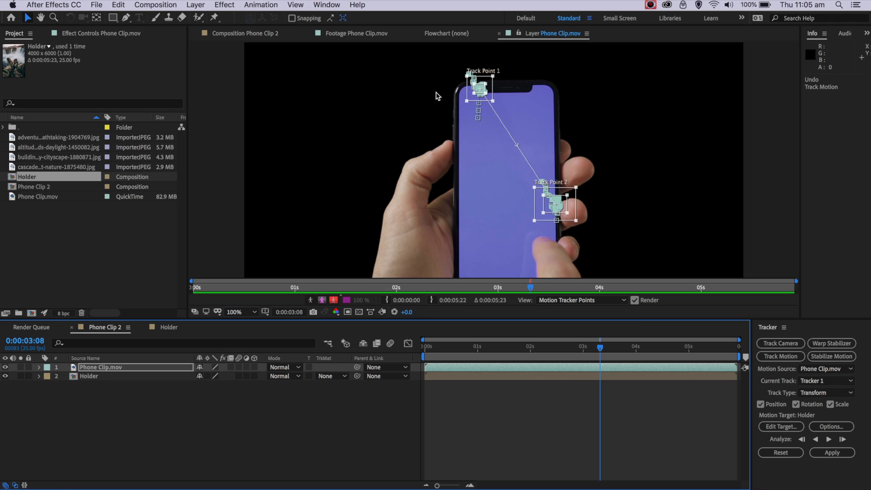
mouse_move(306, 269)
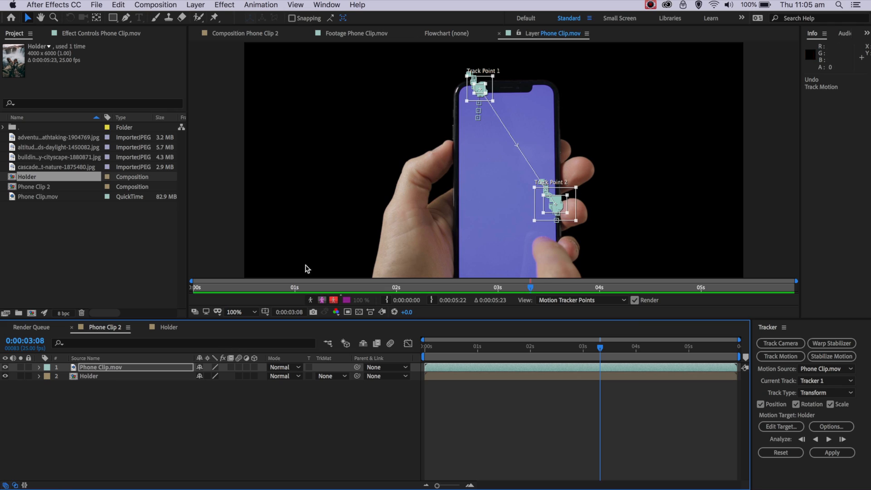
mouse_move(98, 392)
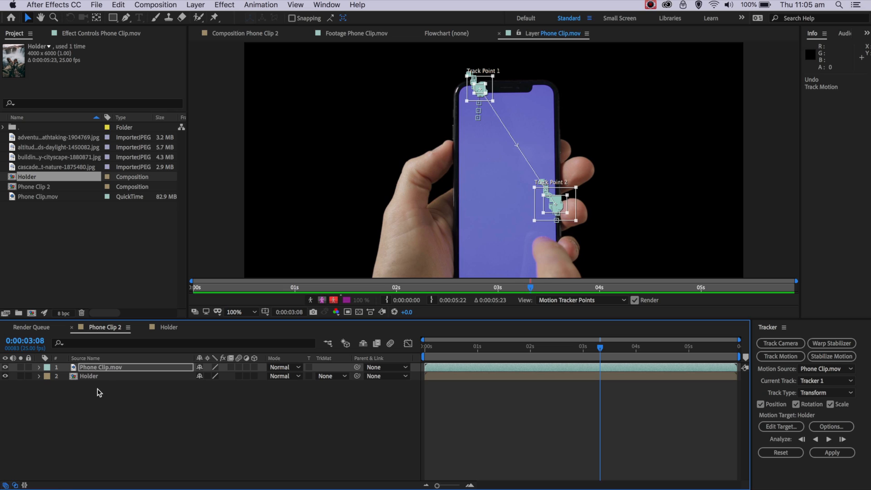
Create a new Null Object layer and reselect Phone Clip.mov
right_click(99, 393)
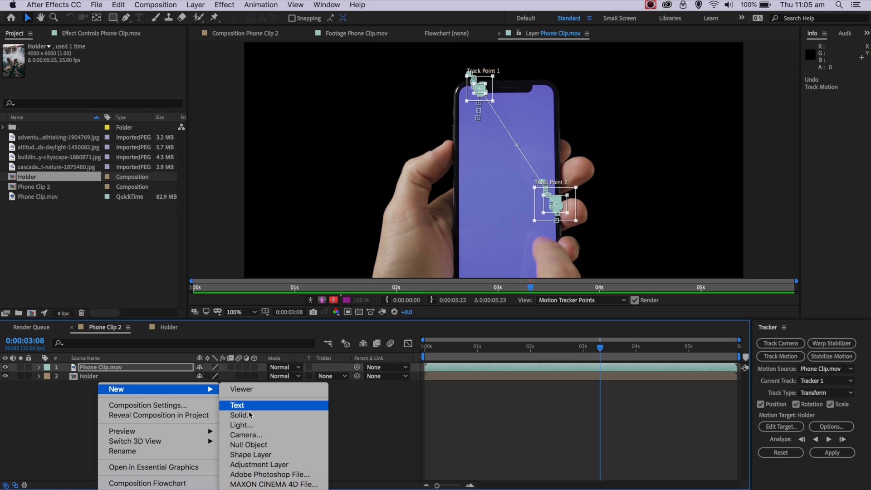
click(248, 445)
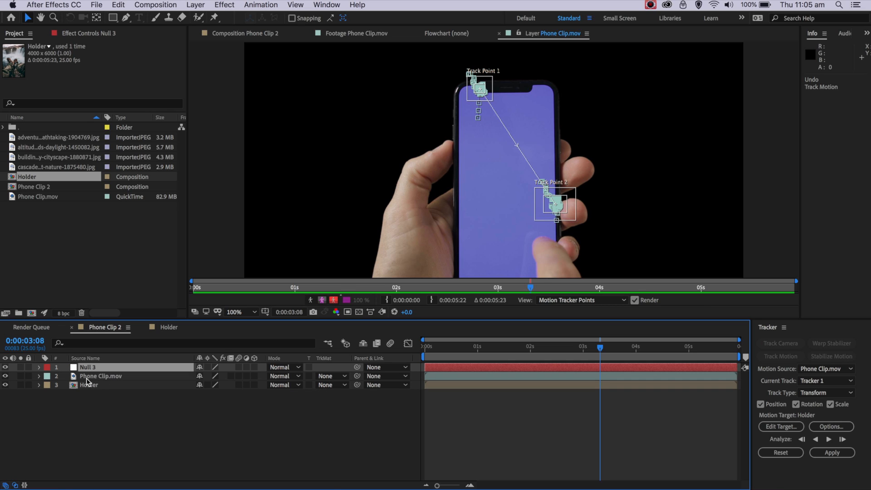
click(100, 376)
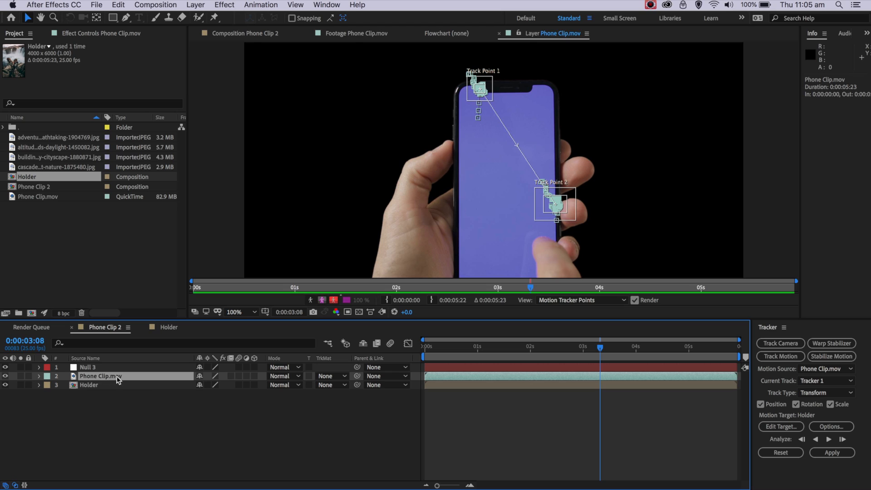
Make Null 3 the motion target and apply the tracking data in X and Y
click(780, 427)
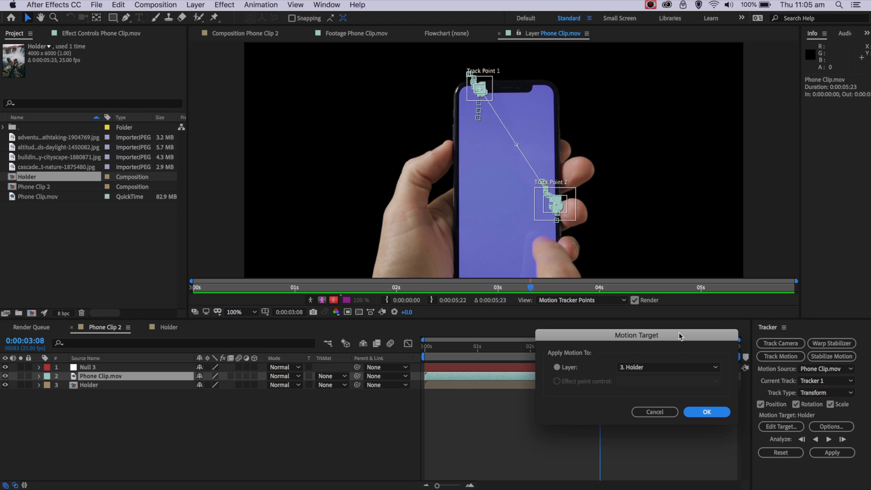
click(668, 367)
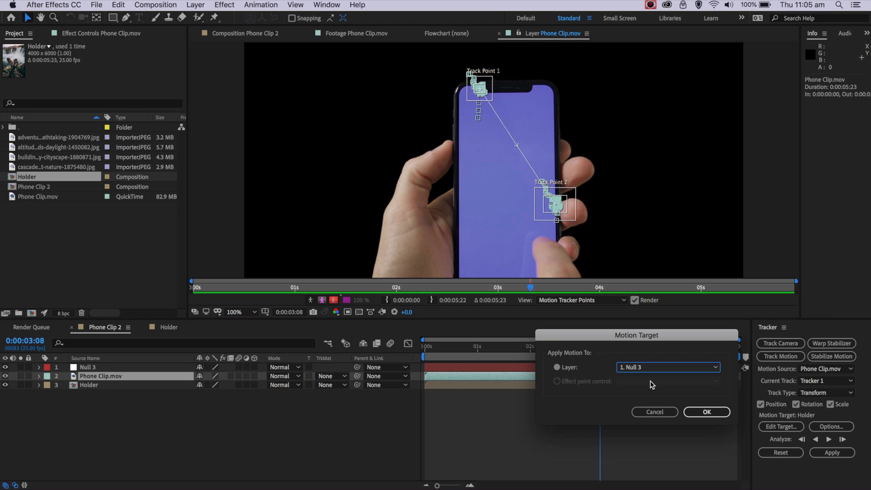
mouse_move(507, 340)
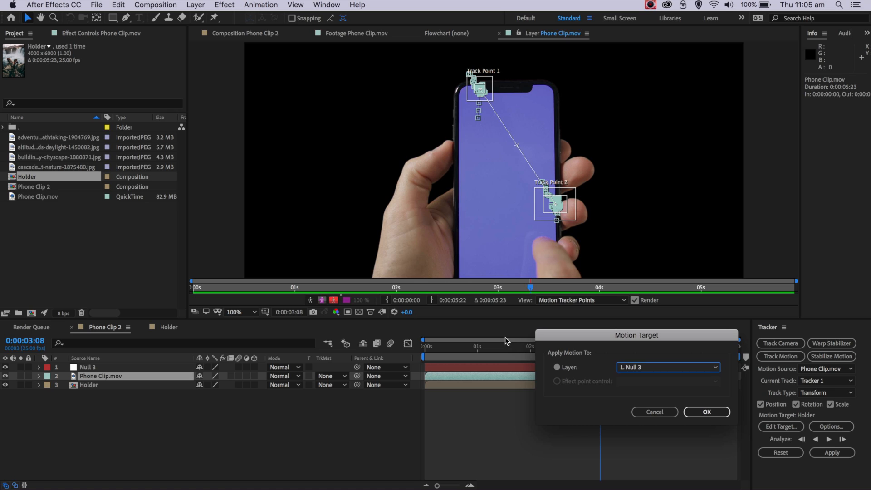
click(706, 412)
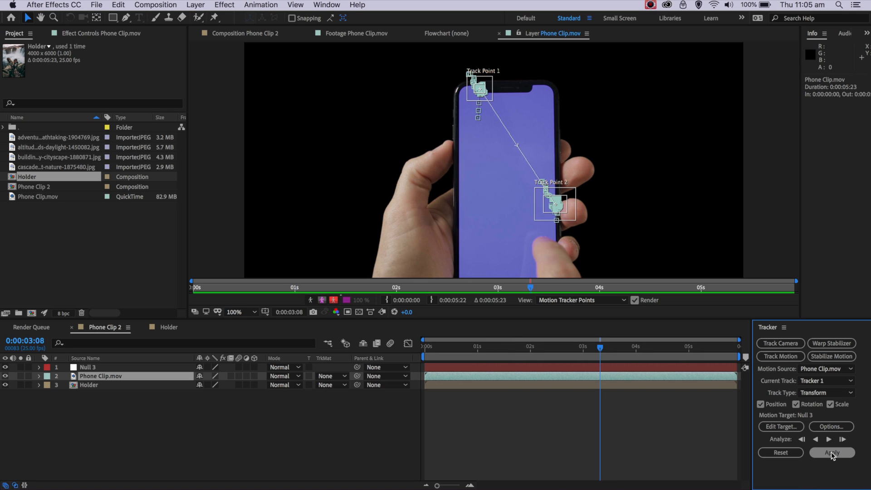
click(831, 452)
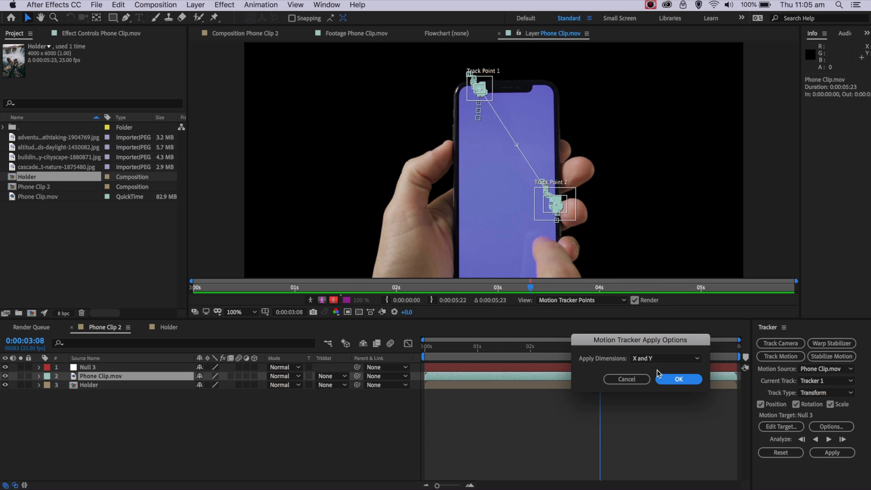
click(678, 378)
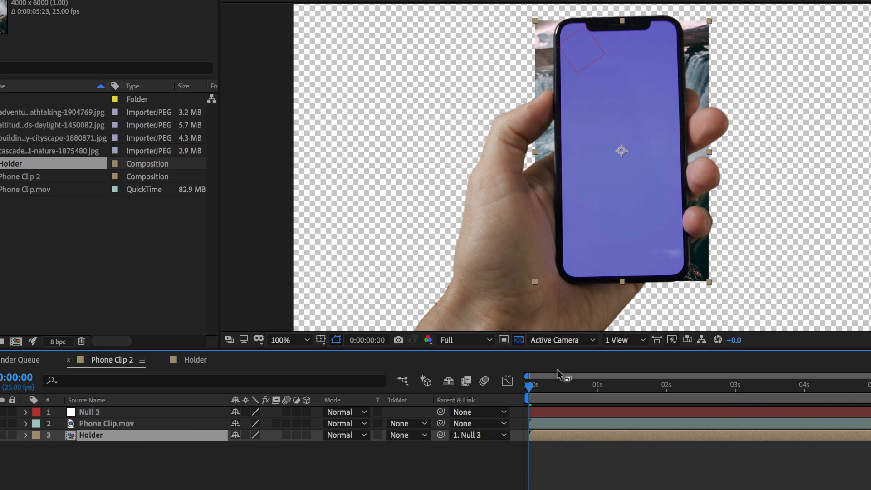
Parent the Holder layer to 1. Null 3 so it follows the phone
click(732, 386)
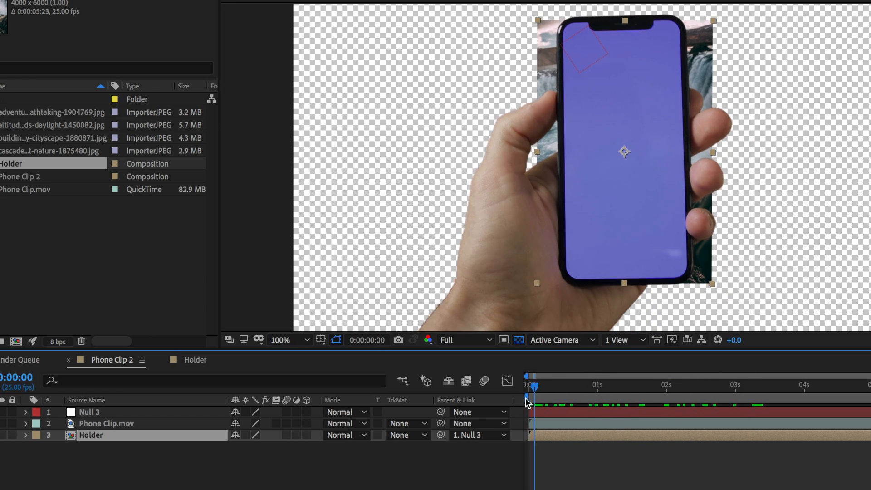
click(223, 5)
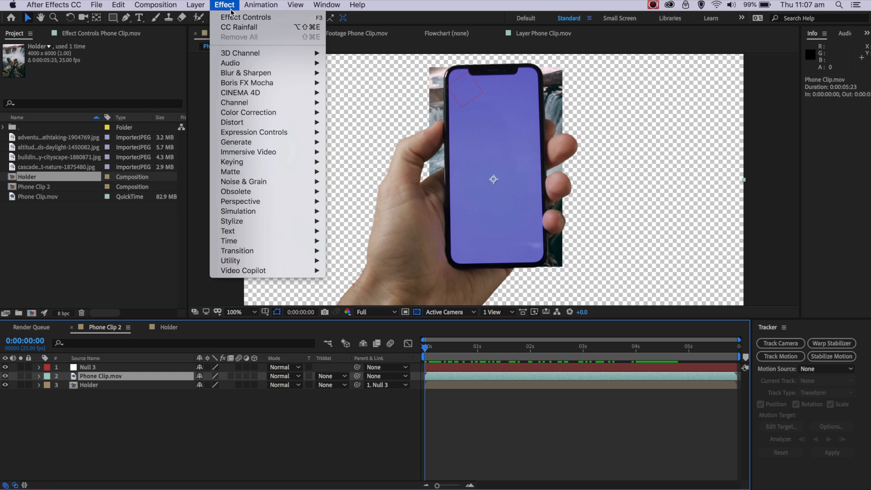
mouse_move(239, 169)
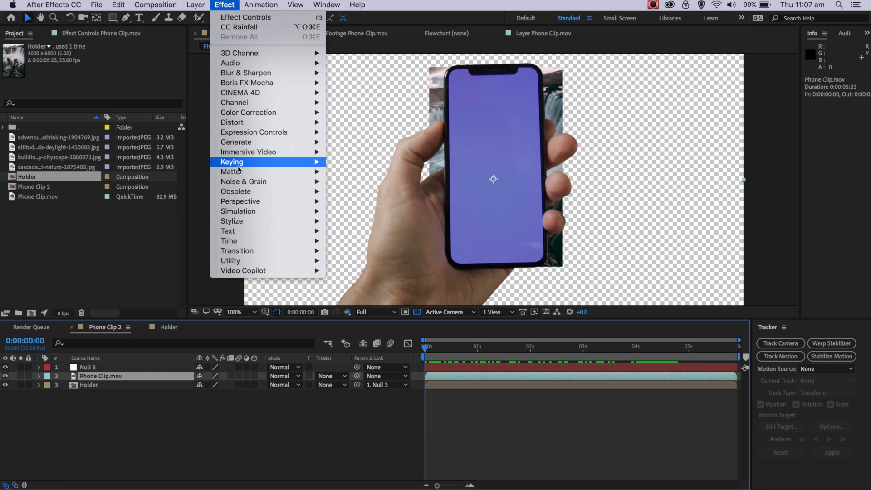
mouse_move(232, 161)
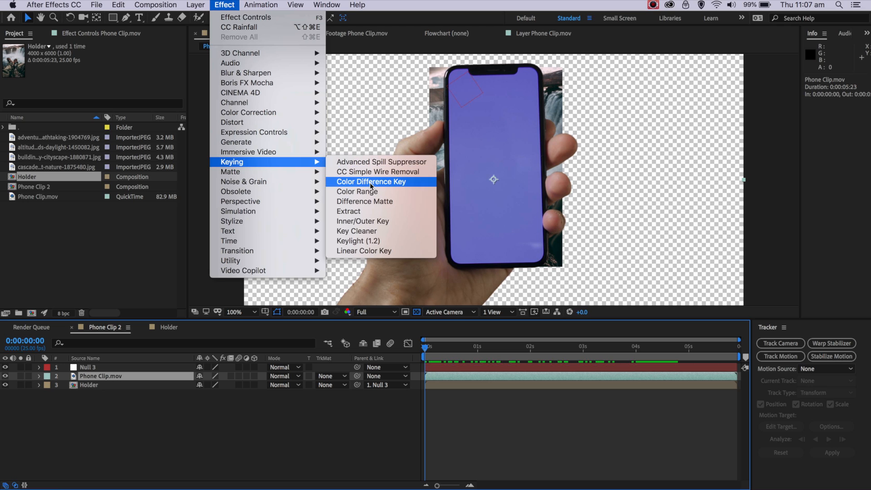
Key the phone clip with Keylight, sampling the screen colour and raising Clip Black to 28
click(359, 241)
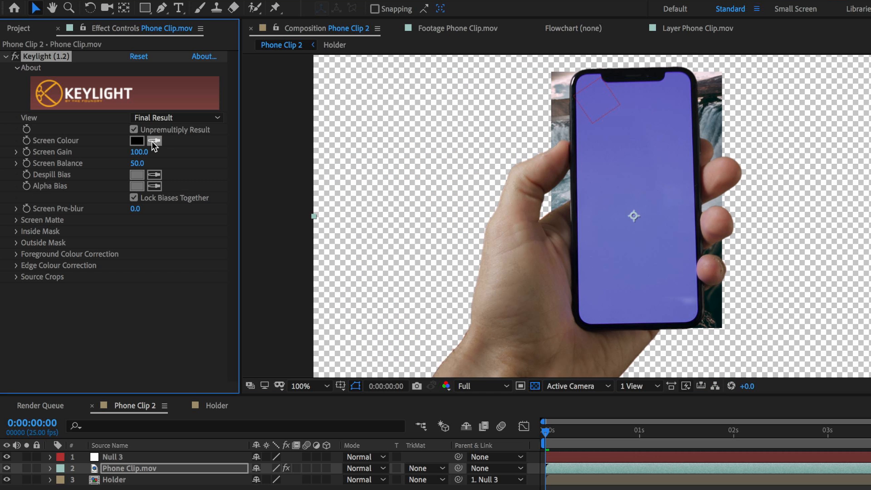
click(154, 141)
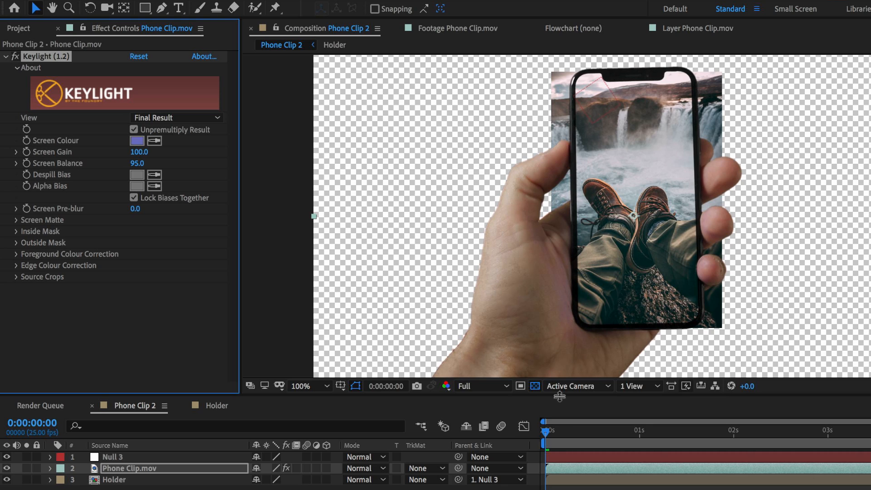
drag(139, 152, 147, 151)
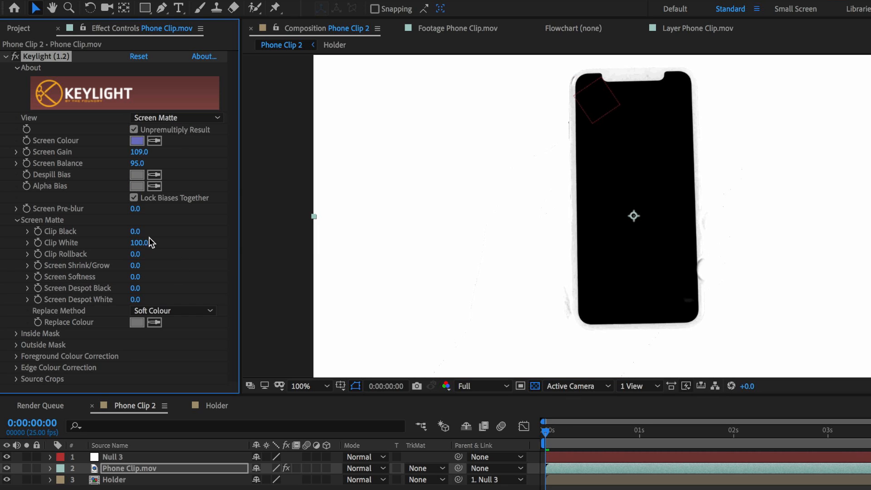
drag(135, 230, 146, 231)
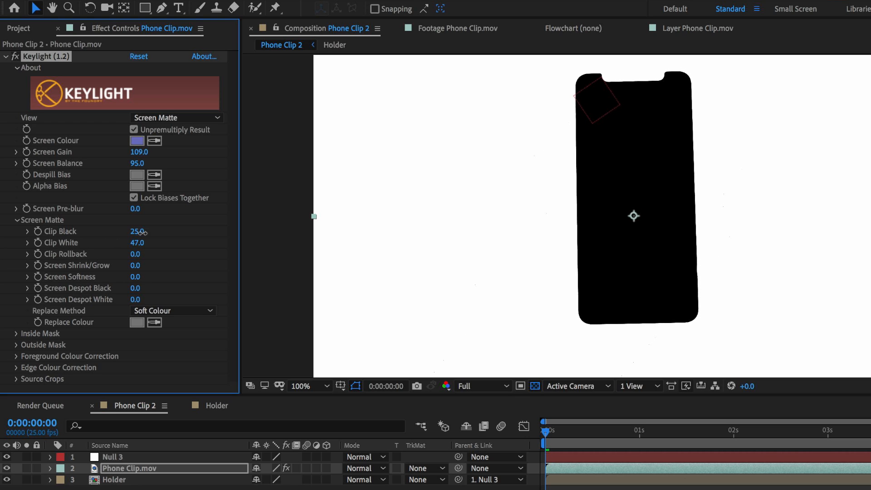
Lower Clip White to 36, check a later frame and change the matte View
click(695, 433)
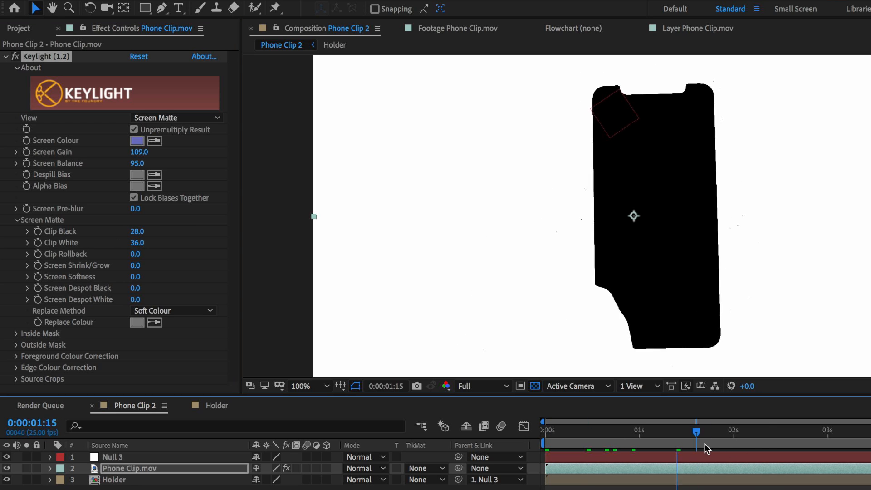
click(176, 118)
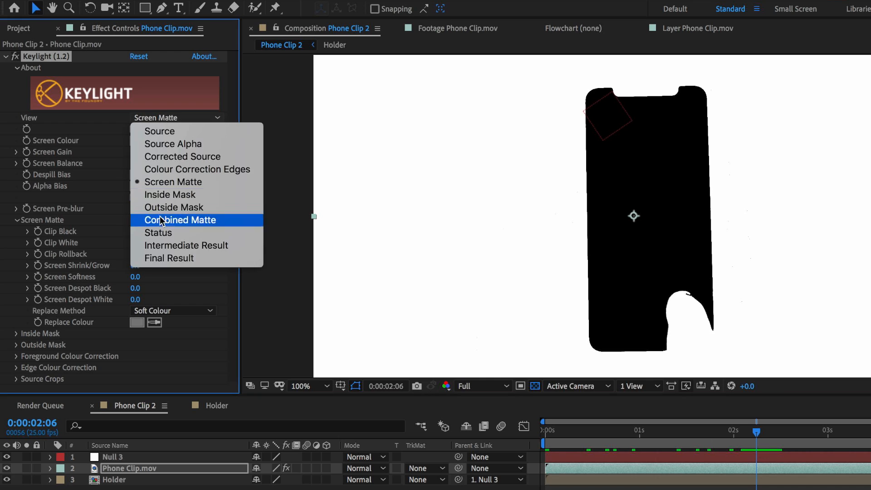
click(169, 258)
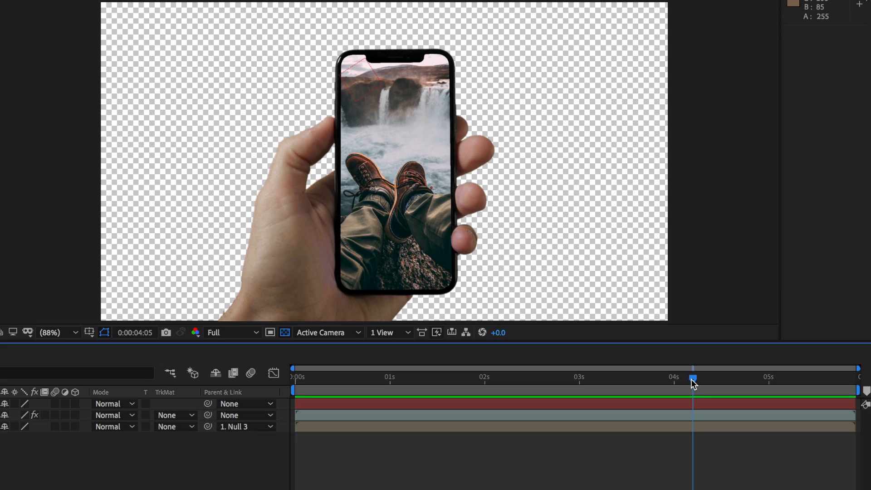
Scrub near 4 s, select Null 3 and reveal its keyframed properties with U
drag(692, 384, 710, 384)
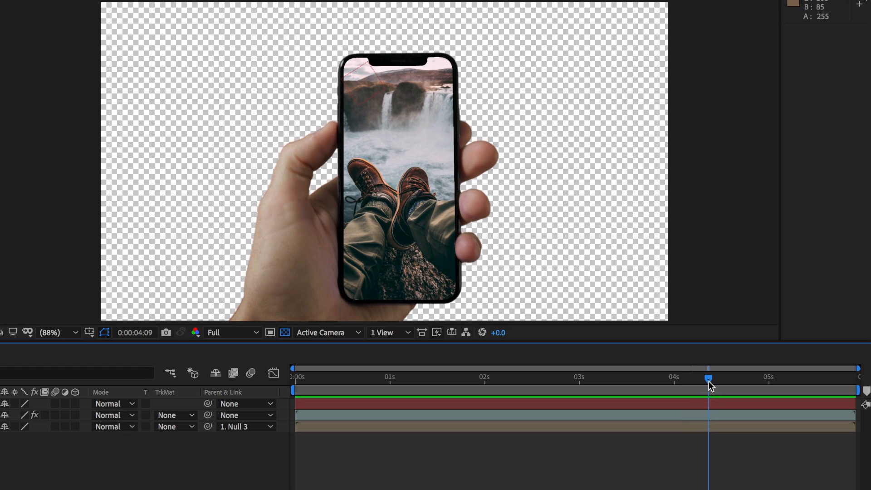
drag(710, 379, 705, 378)
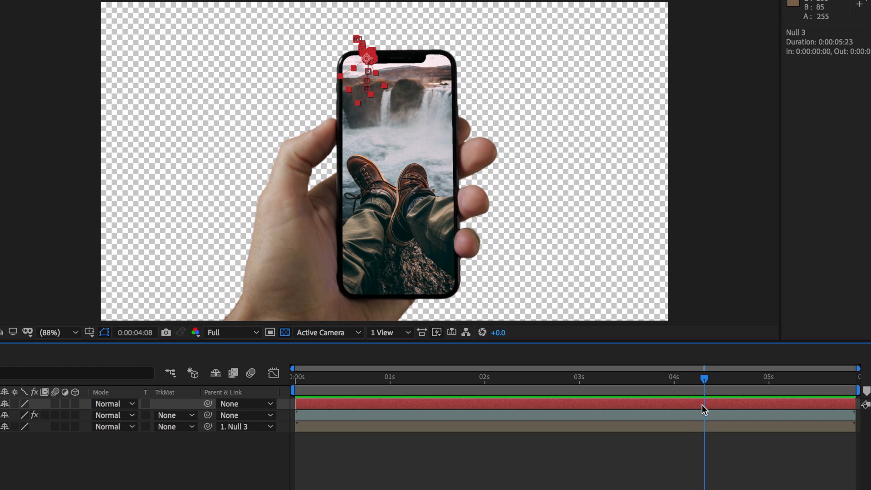
key(u)
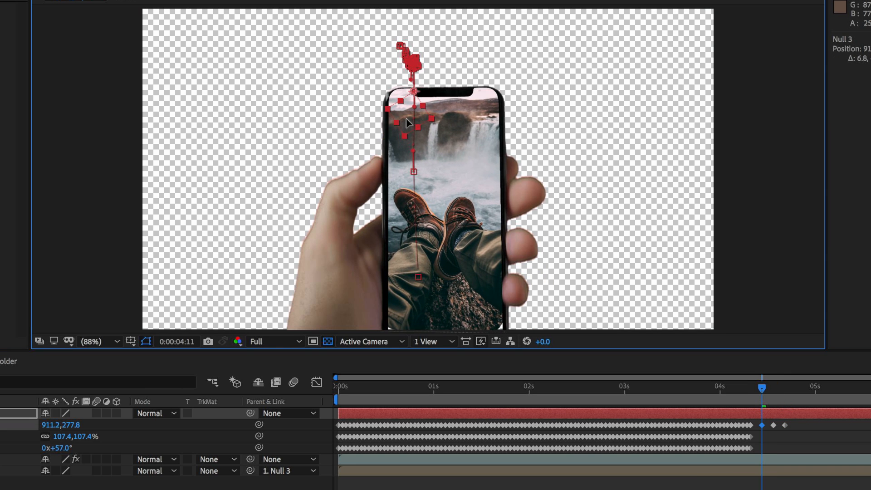
Nudge Null 3 on the drifting frame to add a corrective Position keyframe
drag(762, 387, 752, 387)
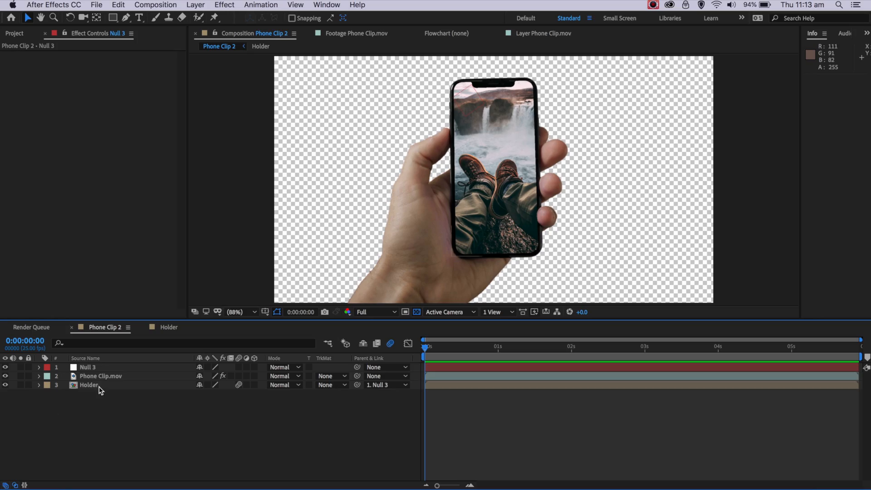
Duplicate the Holder layer via Edit > Duplicate, giving two Holders parented to Null 3
click(89, 385)
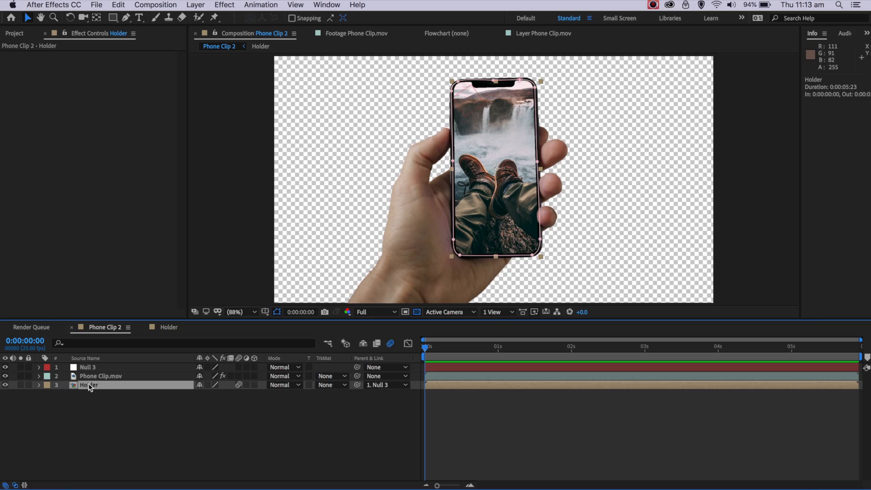
click(118, 5)
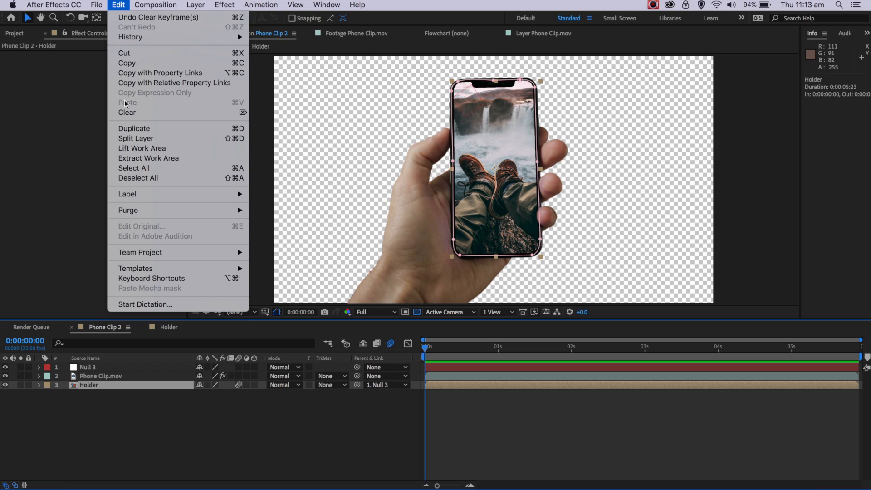
click(134, 128)
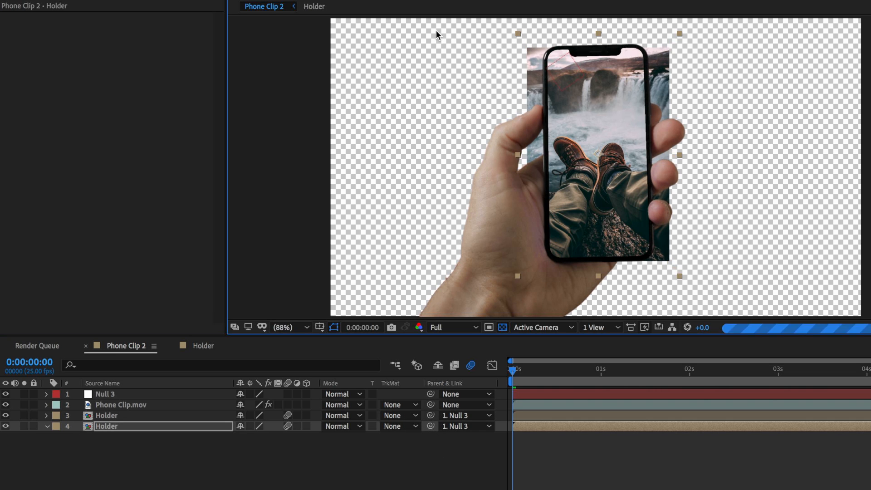
click(307, 327)
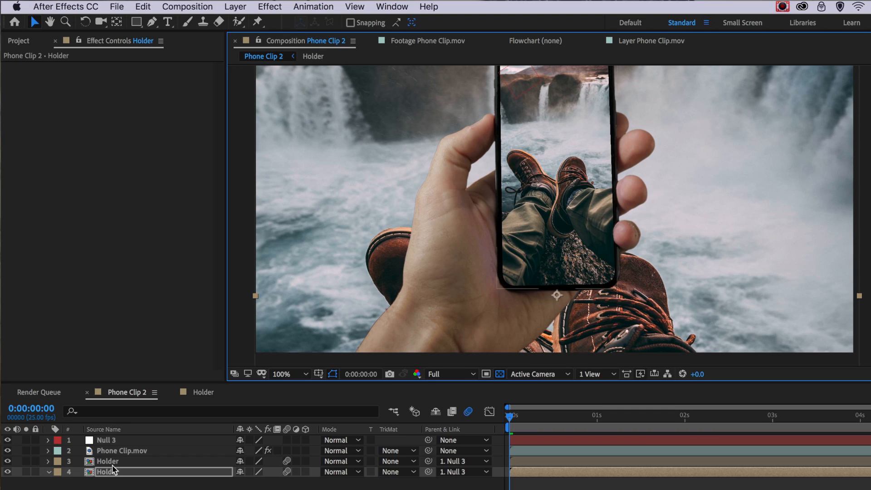
Apply Gaussian Blur to the duplicate Holder and set its Parent to None
click(269, 6)
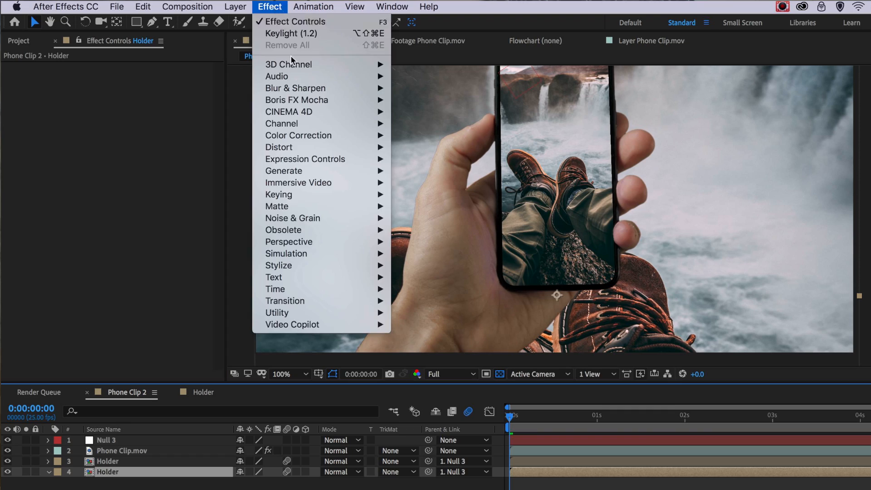
mouse_move(295, 88)
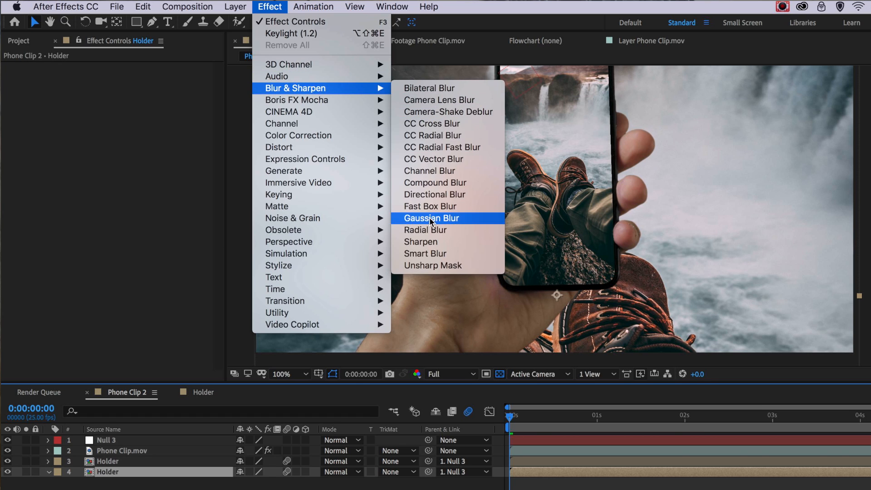
click(431, 218)
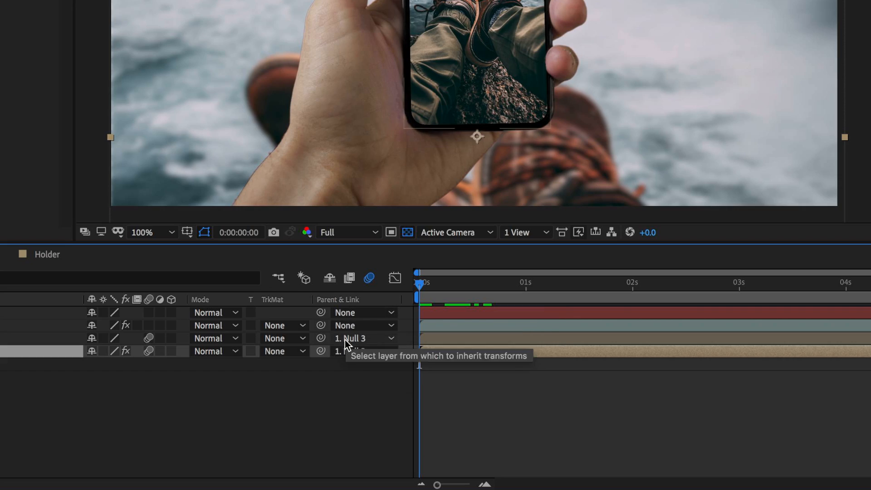
click(363, 351)
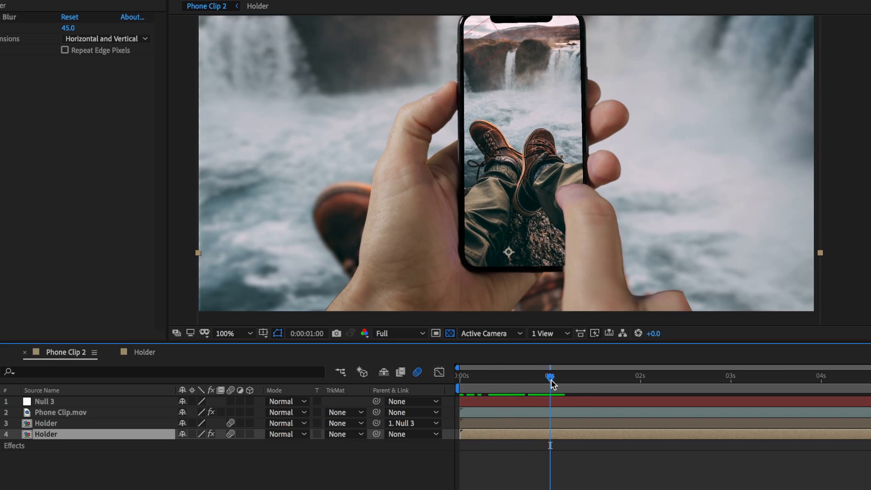
mouse_move(553, 383)
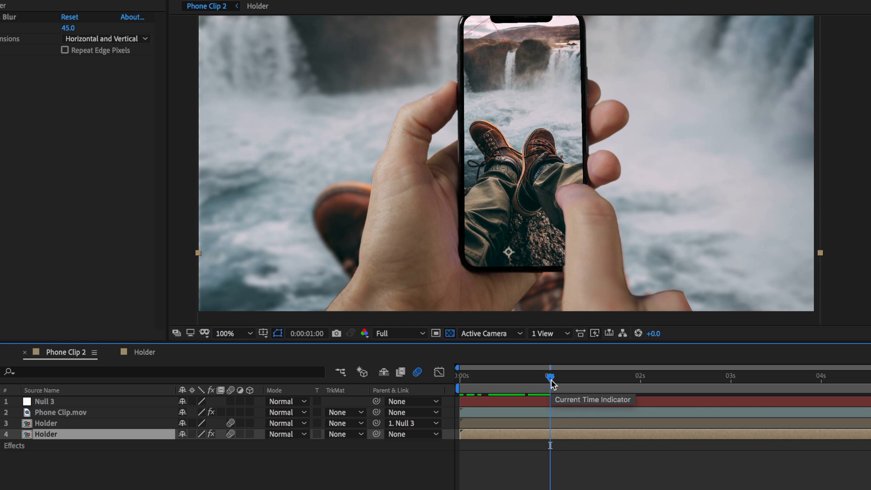
Place the lake photo at one second and expand its Transform for a Position keyframe
drag(549, 375, 554, 375)
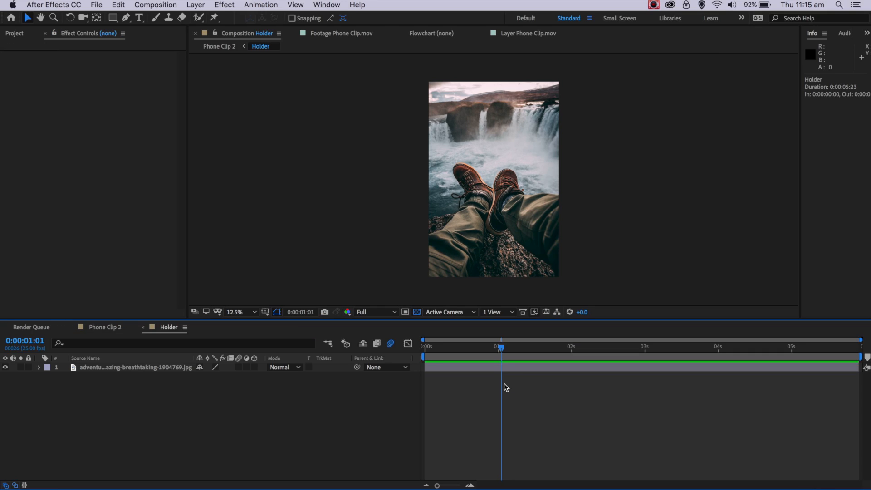
mouse_move(136, 109)
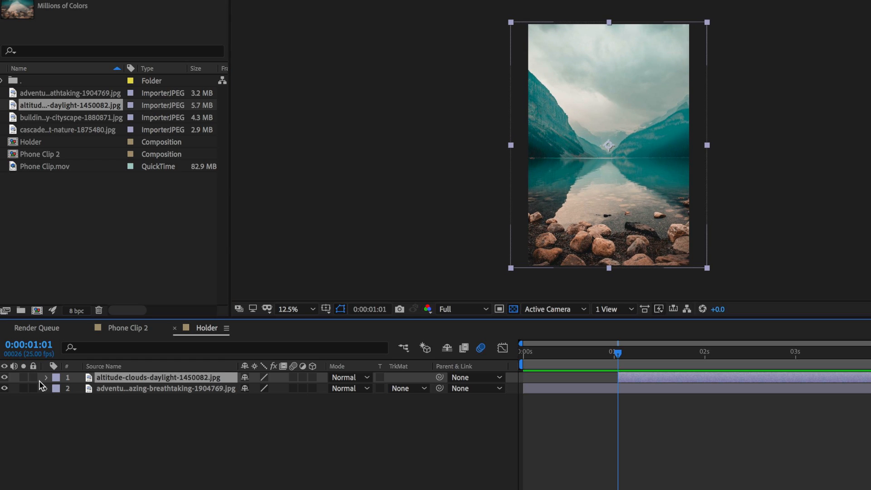
click(47, 377)
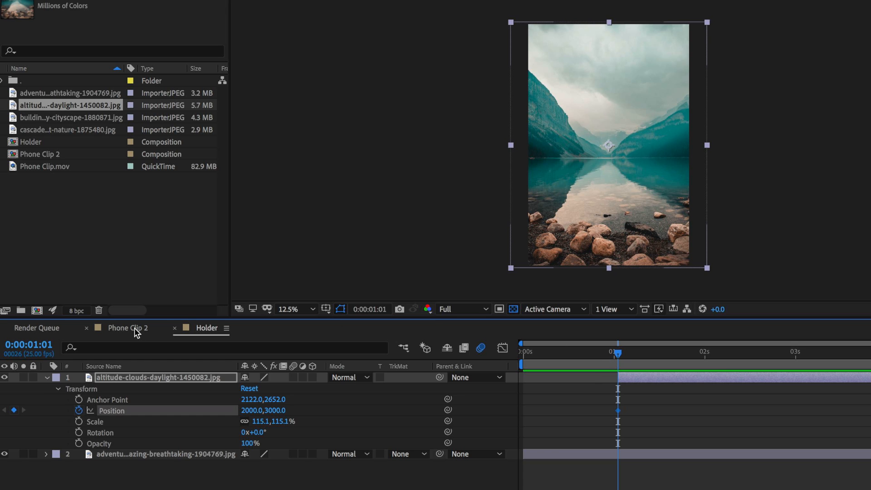
Preview the lake photo's slide-in and apply Easy Ease Out to its first Position keyframe
click(129, 328)
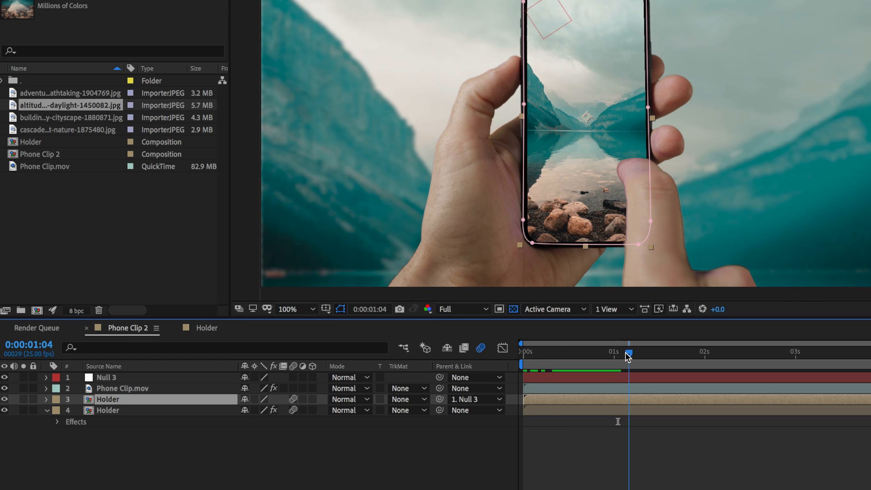
drag(628, 353, 646, 353)
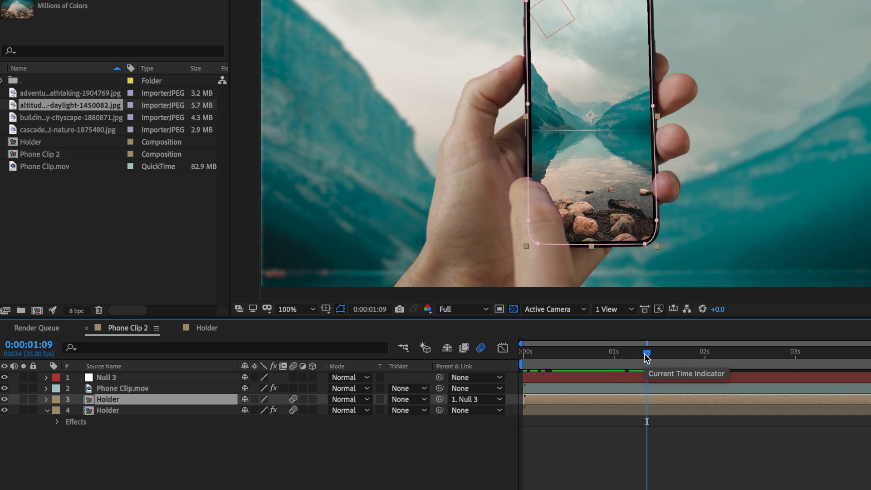
mouse_move(653, 401)
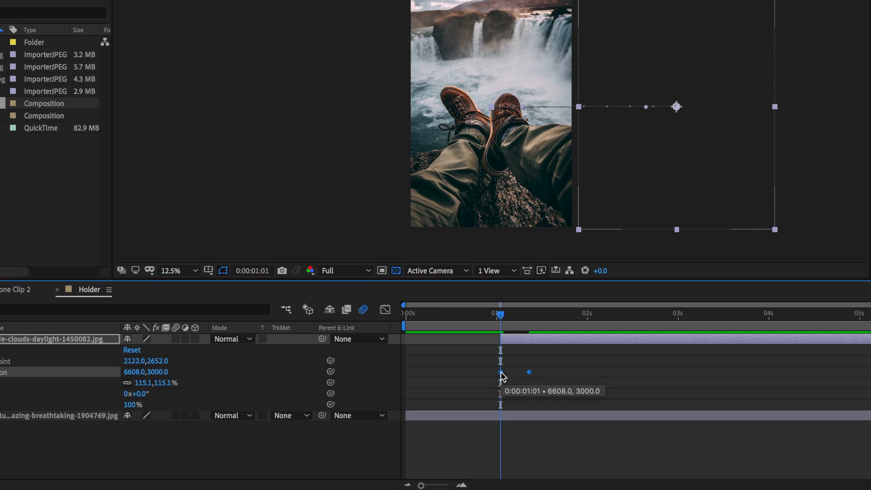
right_click(500, 372)
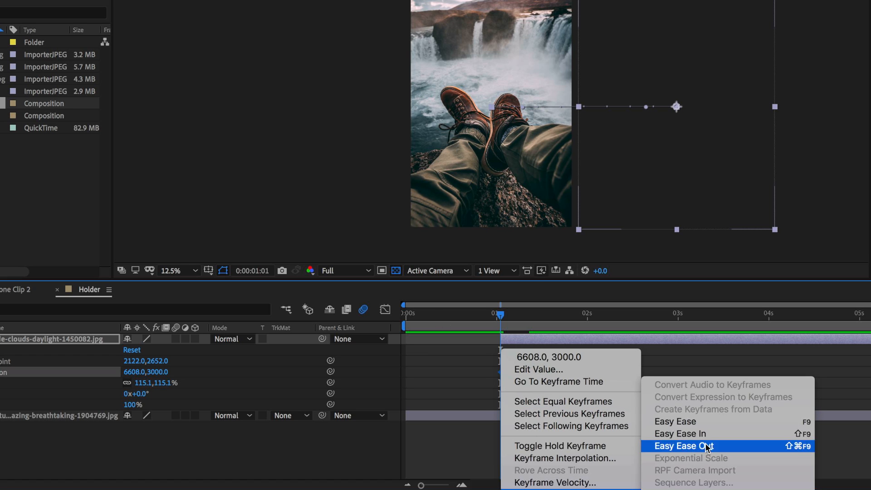
click(694, 446)
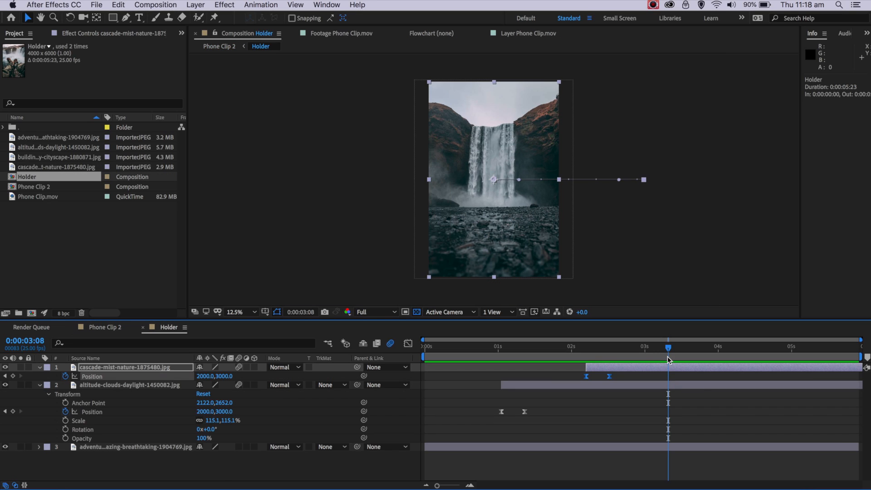
Bring cascade-mist-nature-1875480.jpg into Holder as the next sliding photo
click(59, 157)
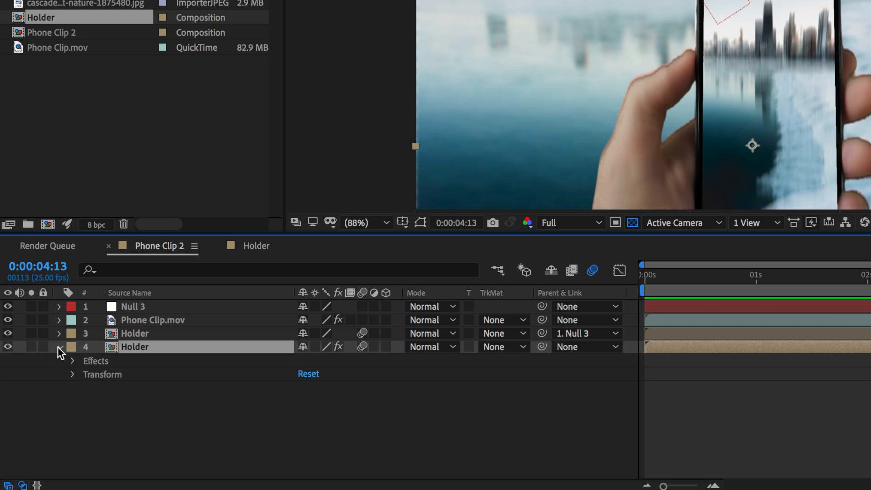
Keyframe the background Holder's Gaussian Blurriness from 45 to 0.0 and apply Easy Ease
click(72, 362)
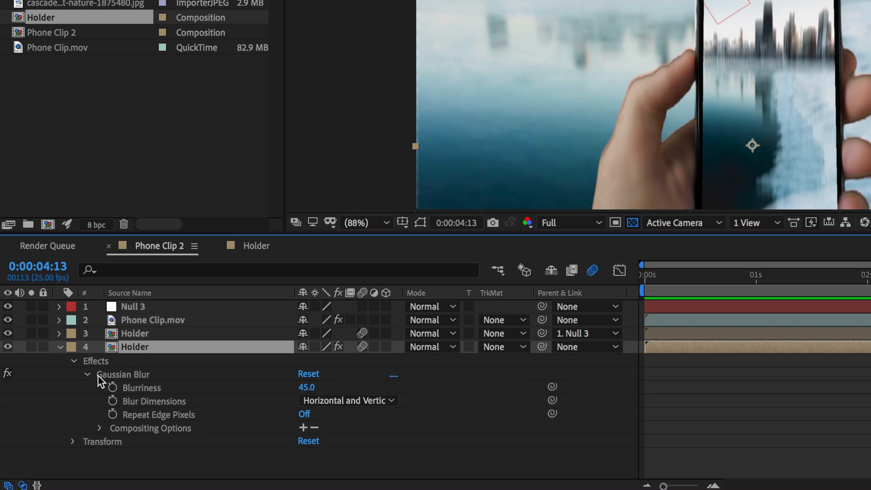
click(113, 387)
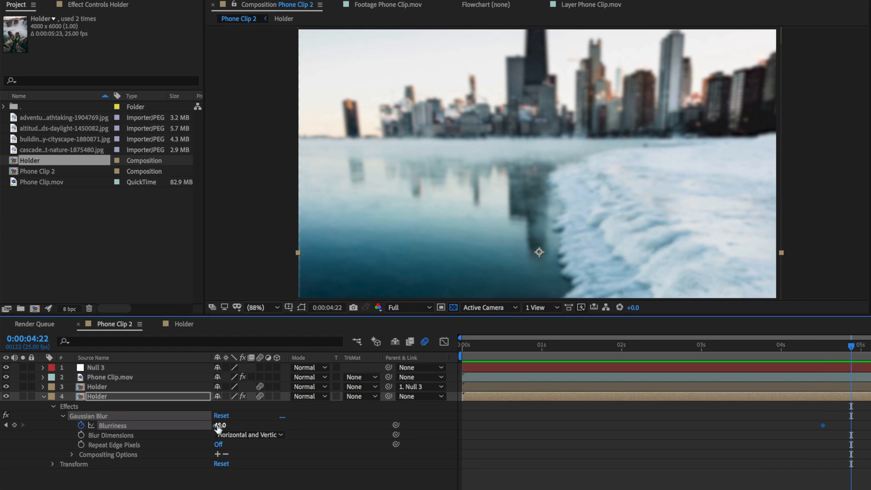
text(0.0)
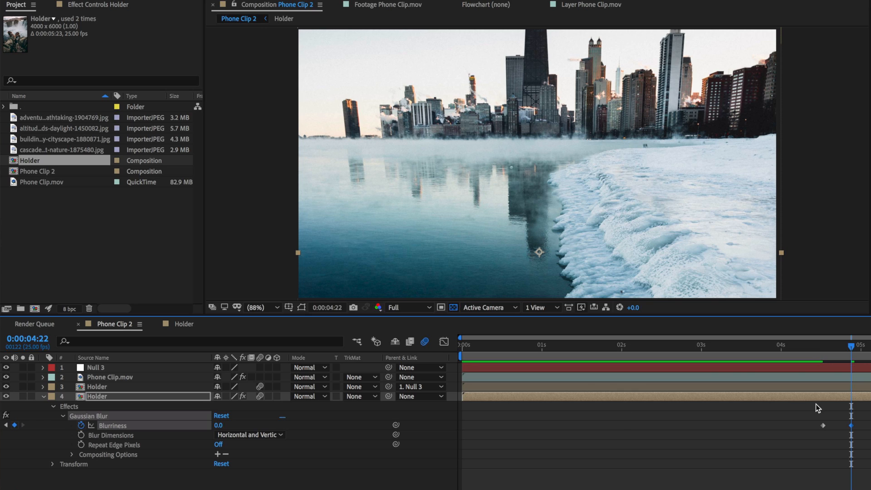
right_click(849, 425)
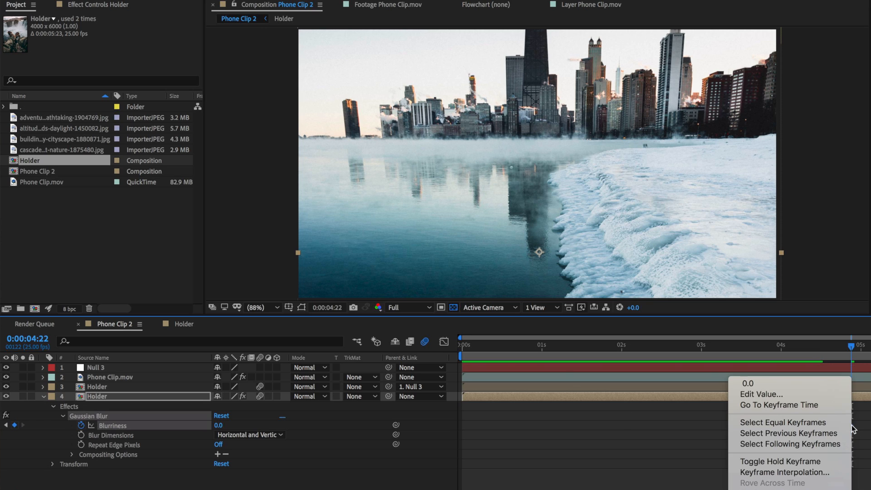
mouse_move(668, 469)
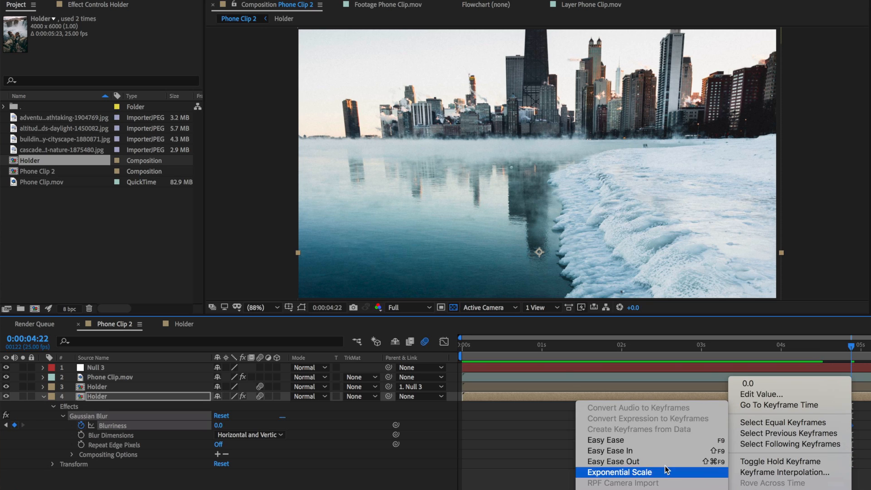